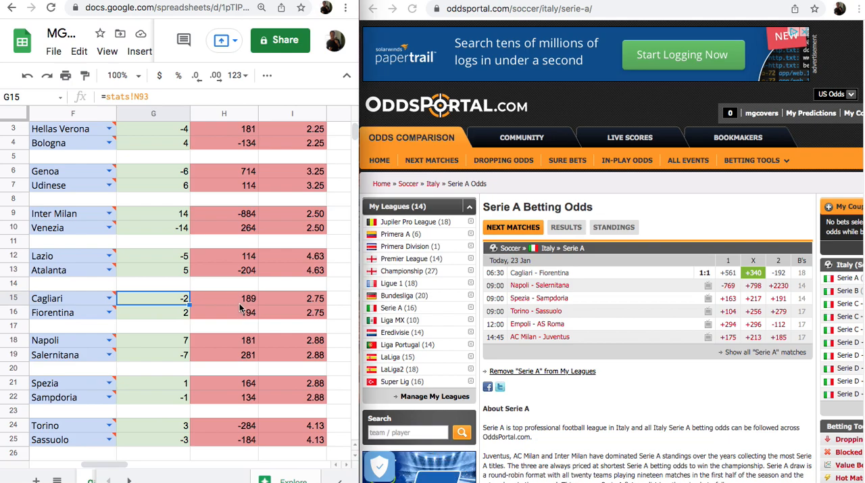
# Step: Inspect Fiorentina's goal-differential formula in G16, then scroll to the LaLiga block at row 33
pyautogui.click(224, 311)
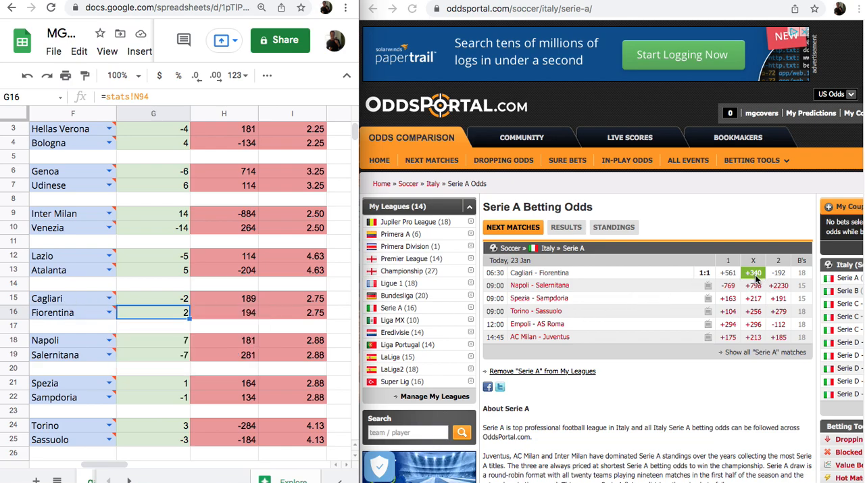
pyautogui.moveTo(590, 271)
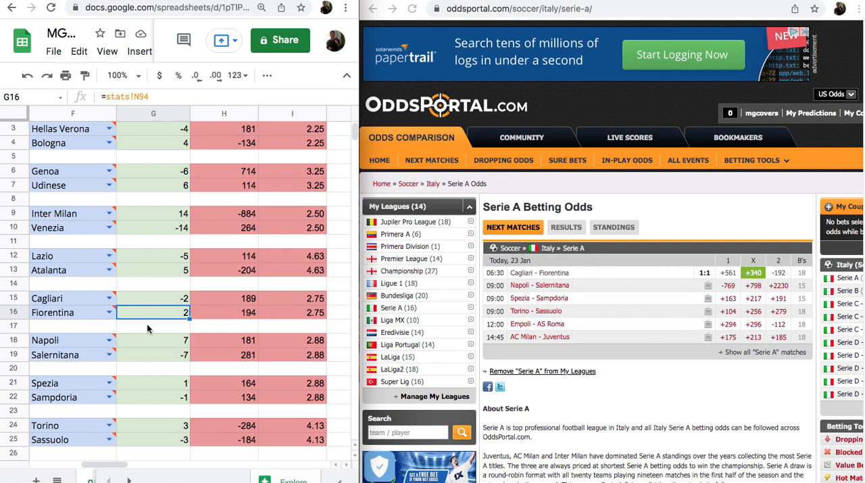
pyautogui.moveTo(137, 109)
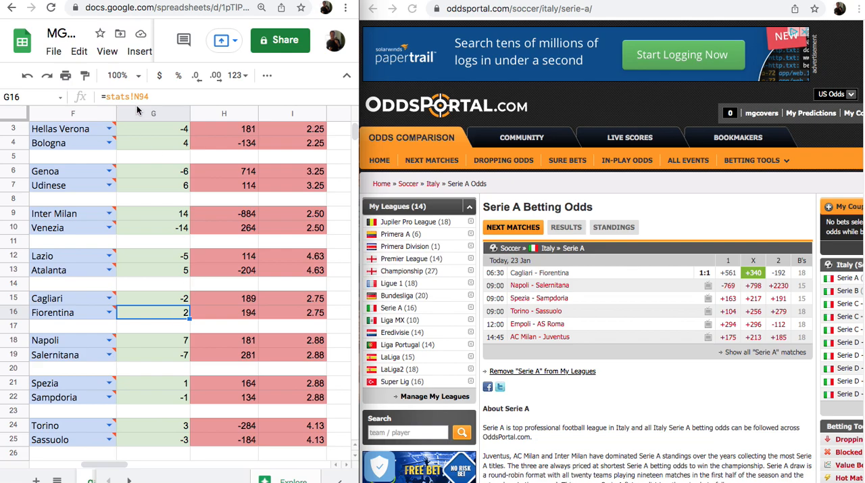
pyautogui.scroll(-3)
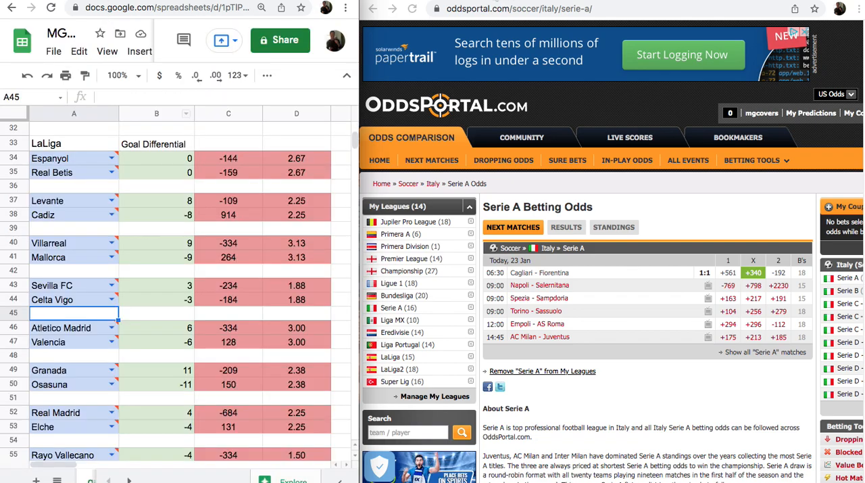